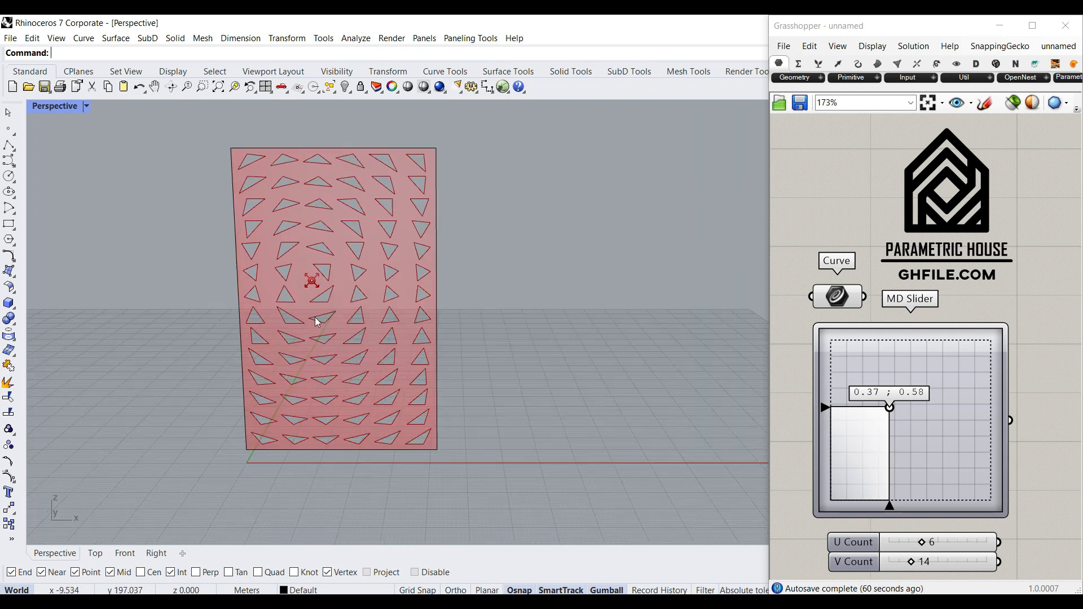
pyautogui.moveTo(897, 413)
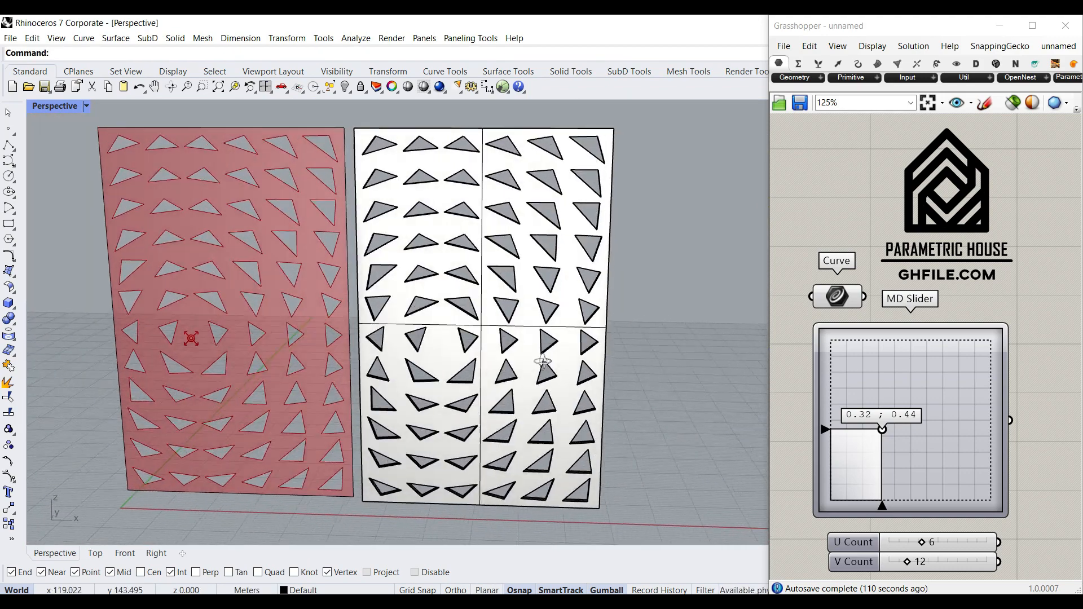
pyautogui.scroll(3)
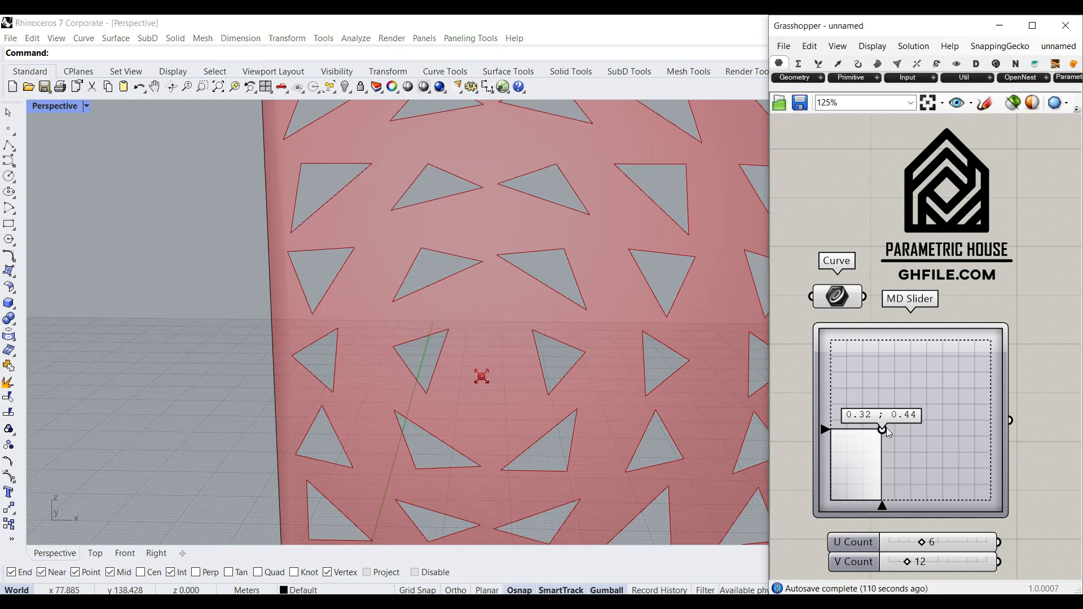